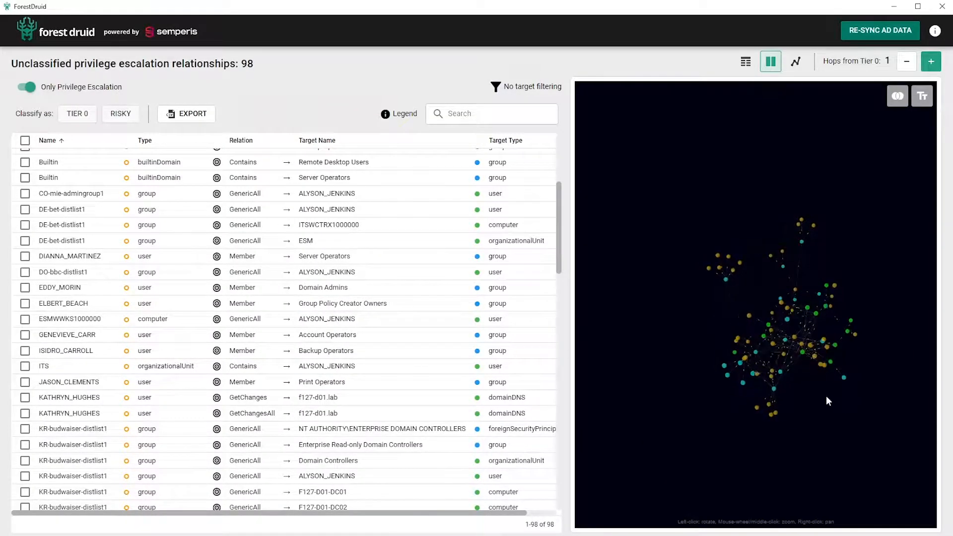
Condense Tier 0 into one node and raise Hops from Tier 0 to 2, expanding to 535 entries.
left_click(26, 88)
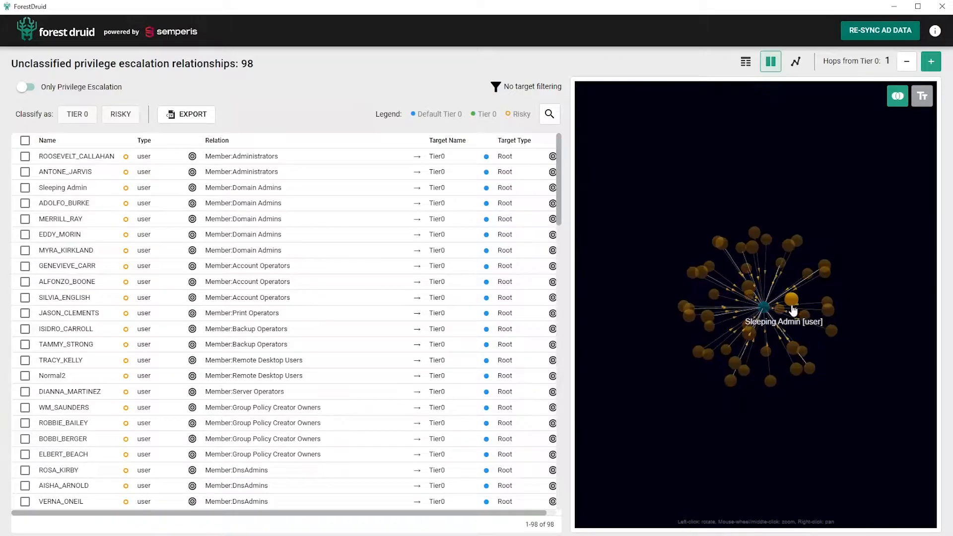
left_click(897, 96)
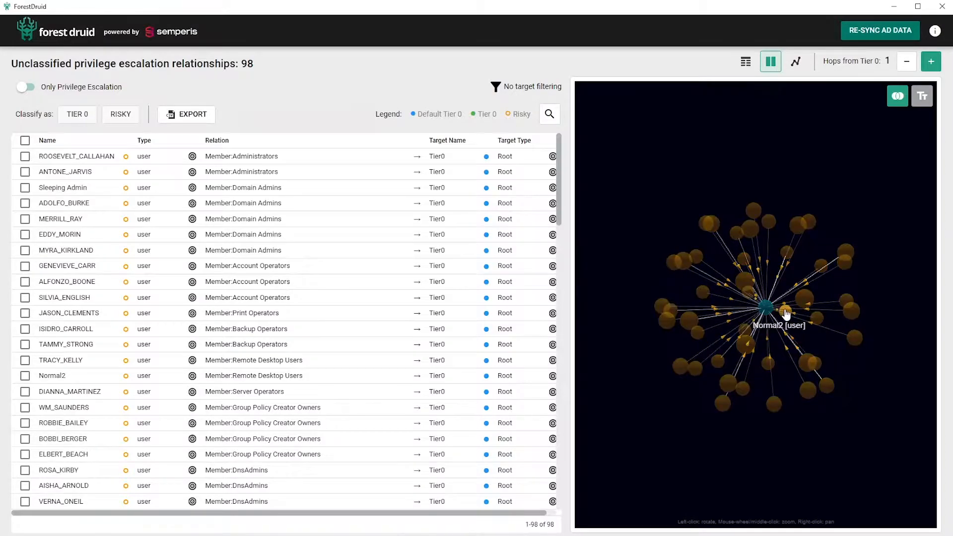
left_click(931, 62)
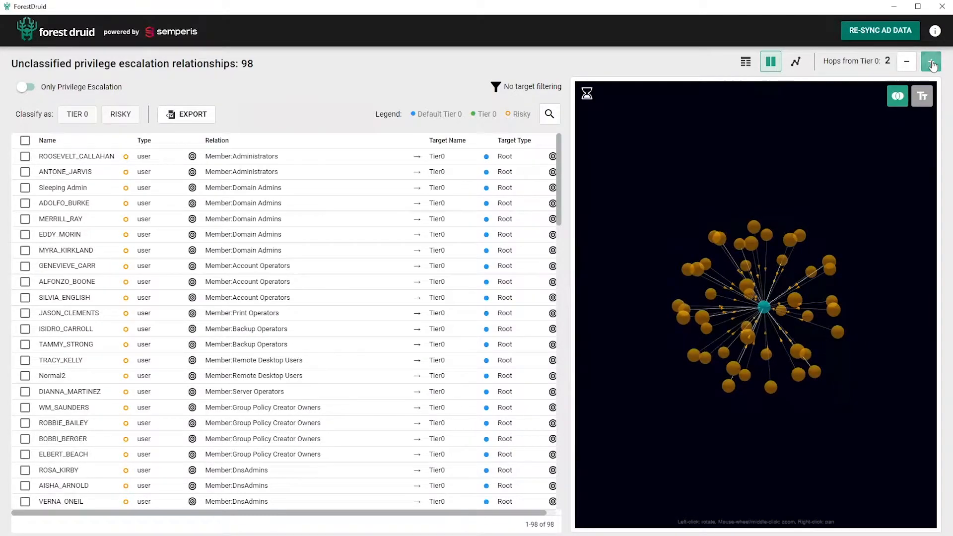
left_click(931, 61)
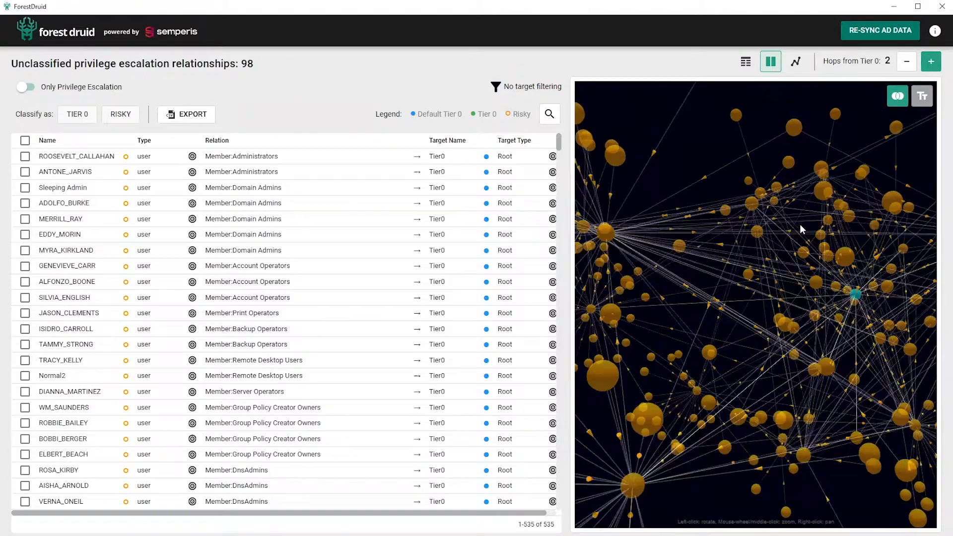